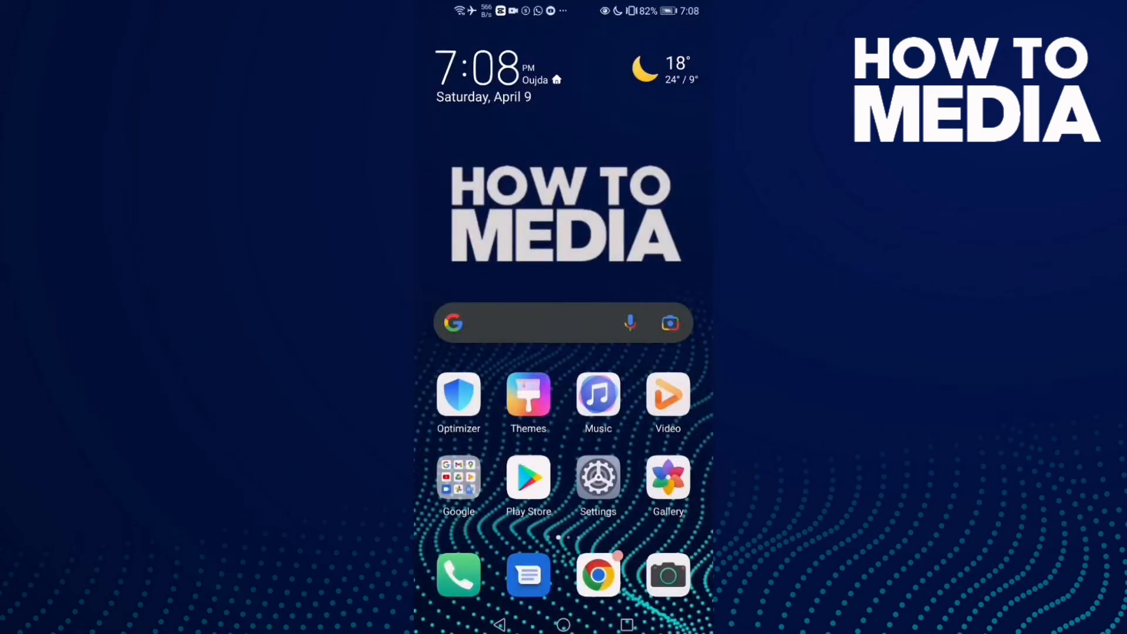
Swipe across the home screen and launch Twitter to its home timeline
{"action": "scroll", "scroll_direction": "left", "scroll_amount": 3}
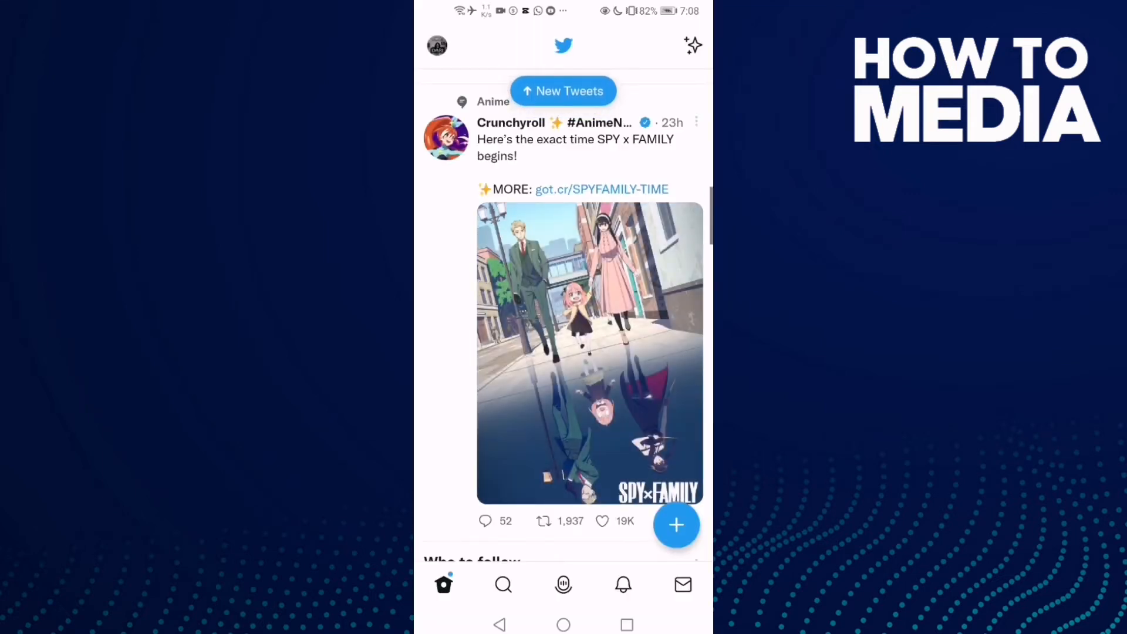
From the account menu, go through Settings and privacy into Privacy and safety
{"action": "left_click", "coordinate": [442, 46]}
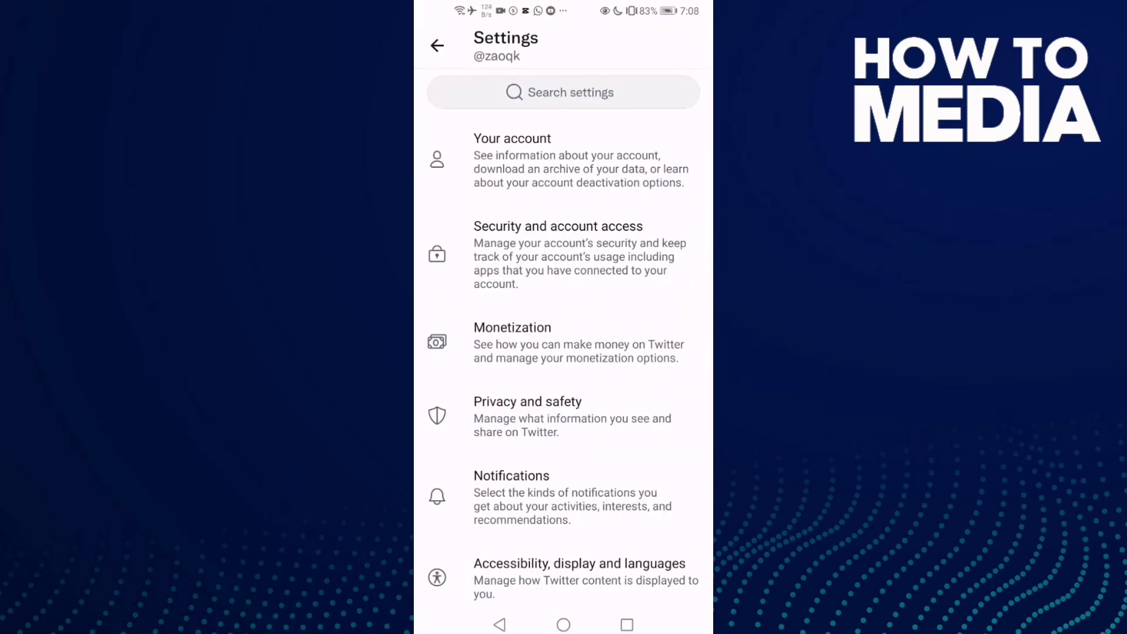
{"action": "scroll", "scroll_direction": "down", "scroll_amount": 3}
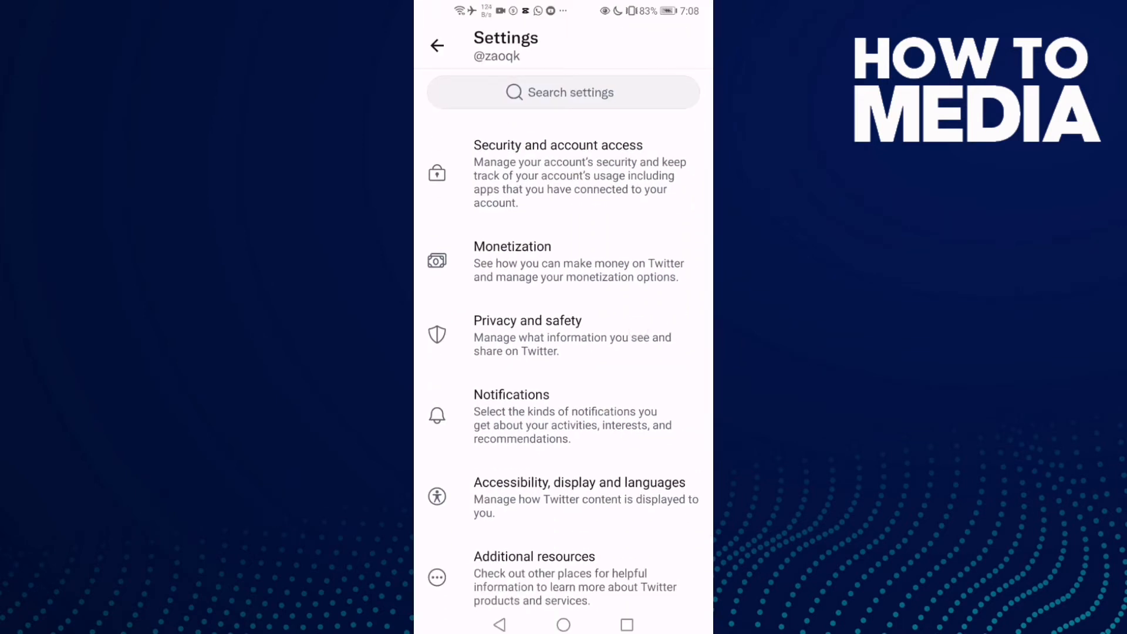
{"action": "left_click", "coordinate": [557, 350]}
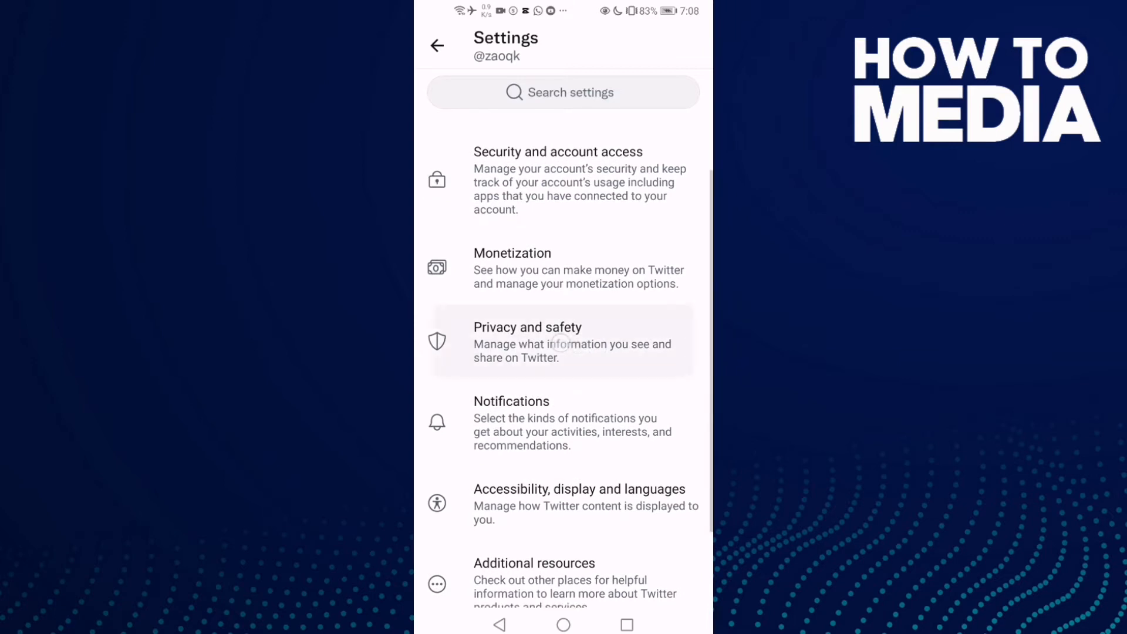
{"action": "left_click", "coordinate": [561, 343]}
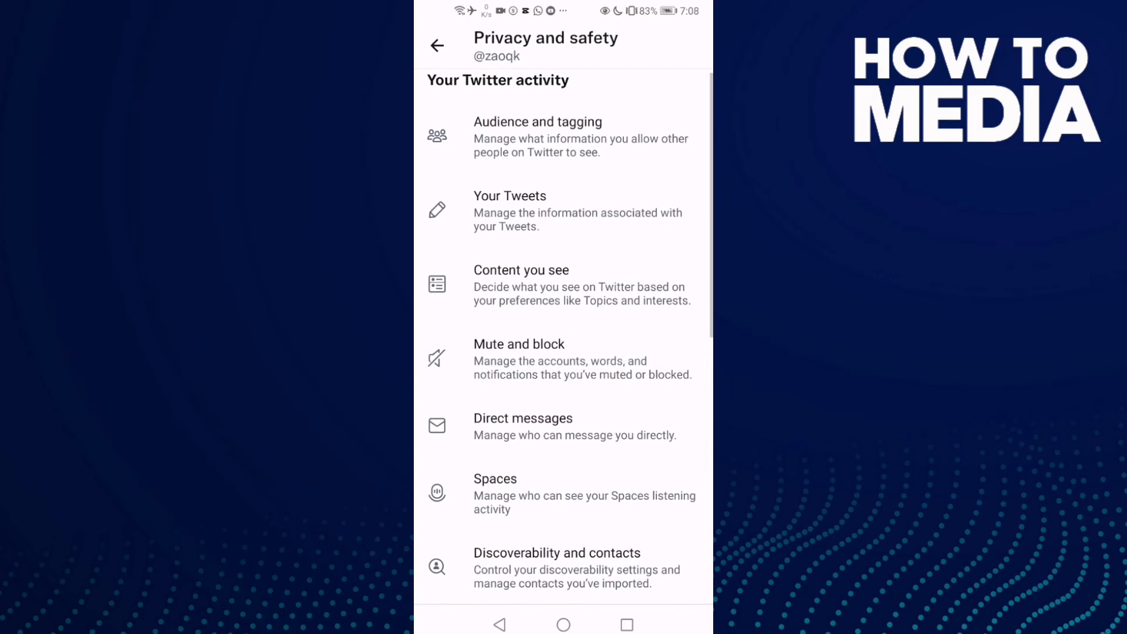
Enter Mute and block and head toward the Muted words list
{"action": "left_click", "coordinate": [519, 344]}
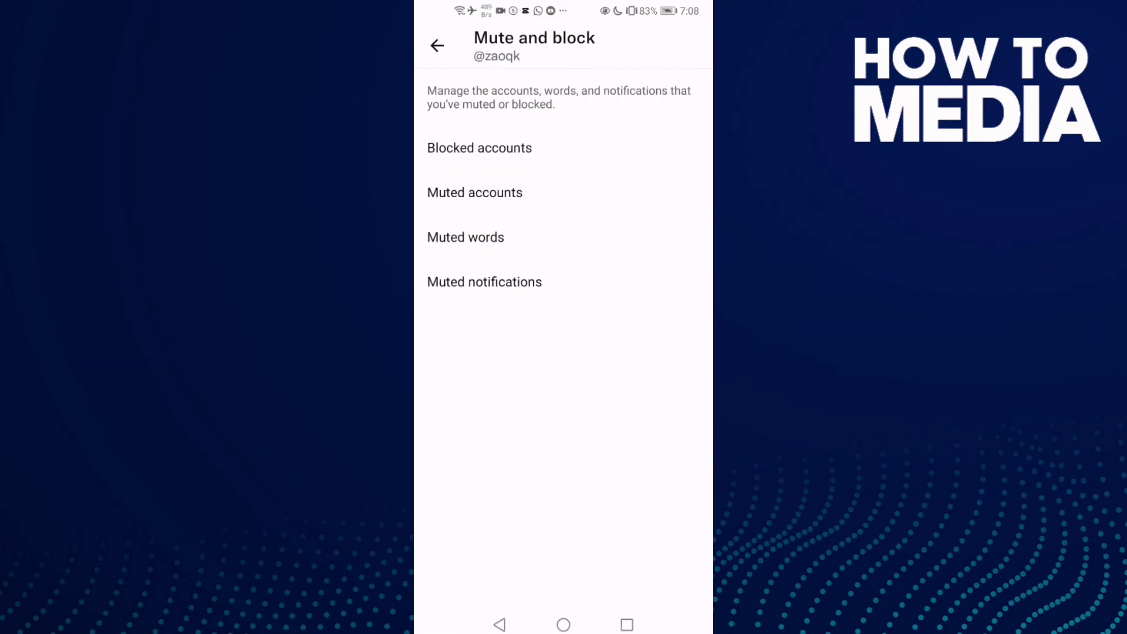
{"action": "left_click", "coordinate": [488, 244]}
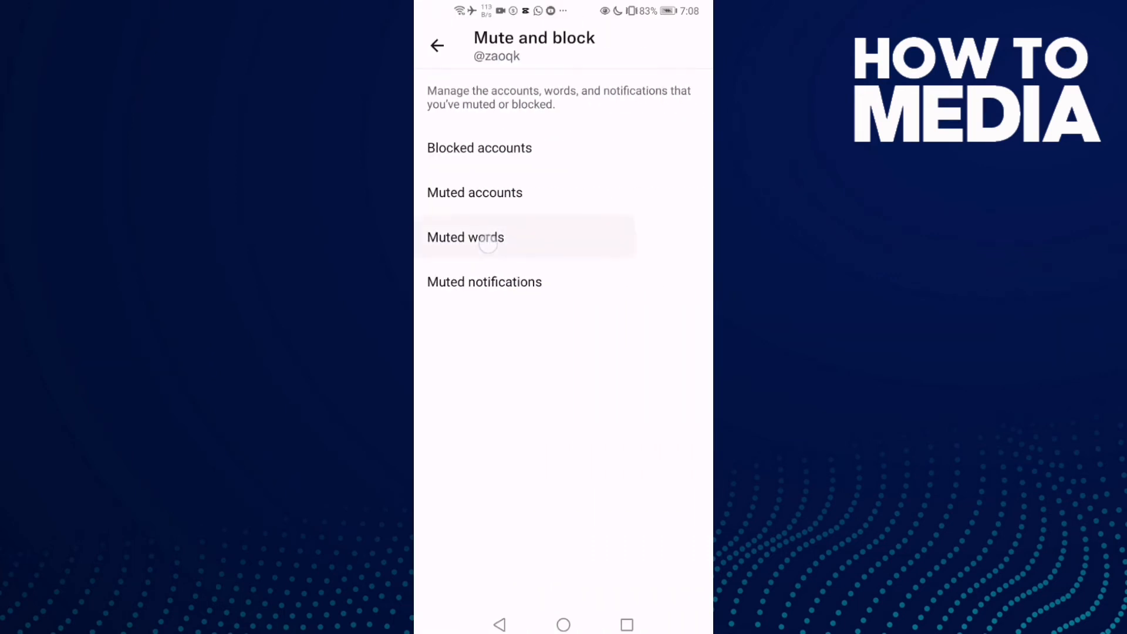
Reach the Add muted word form from Muted words, then return to the Android home screen
{"action": "left_click", "coordinate": [489, 237]}
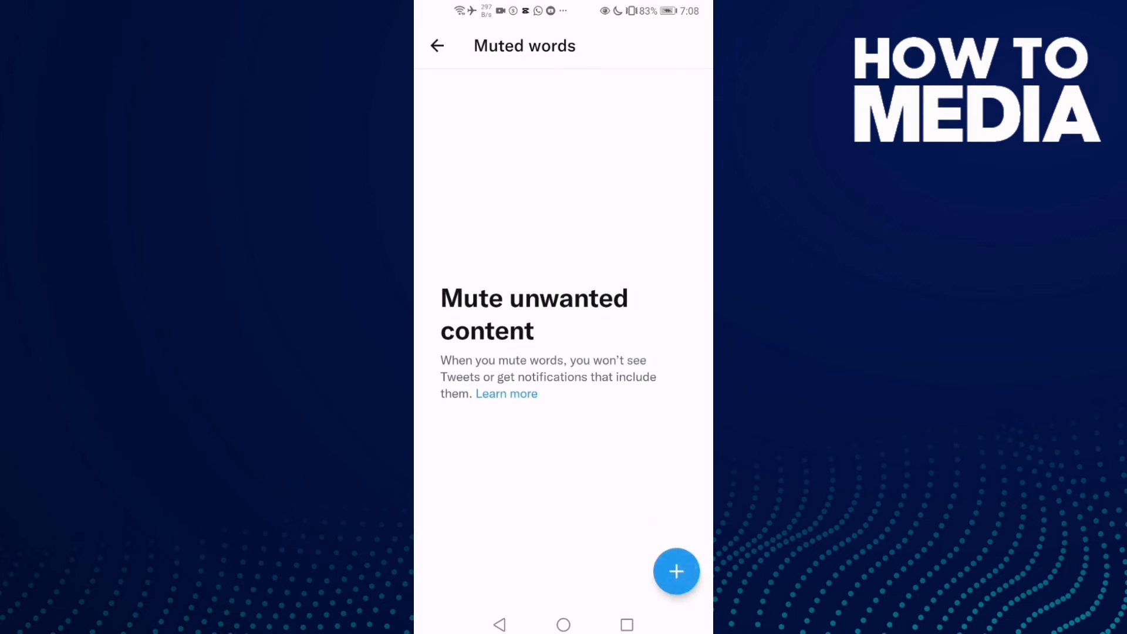
{"action": "left_click", "coordinate": [676, 572]}
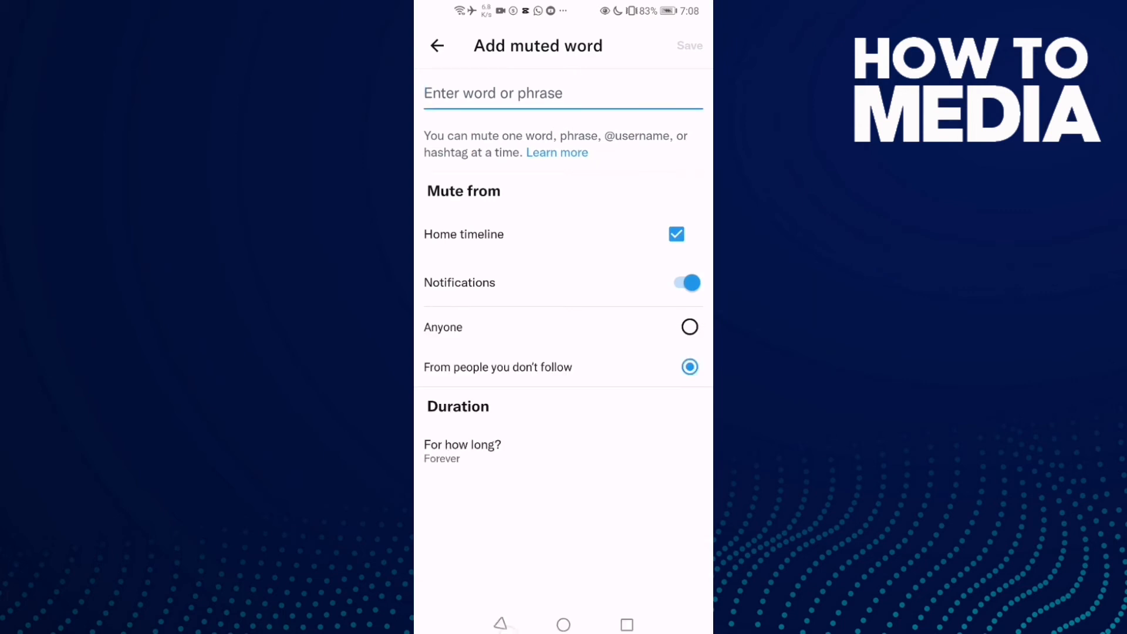
{"action": "left_click", "coordinate": [516, 92]}
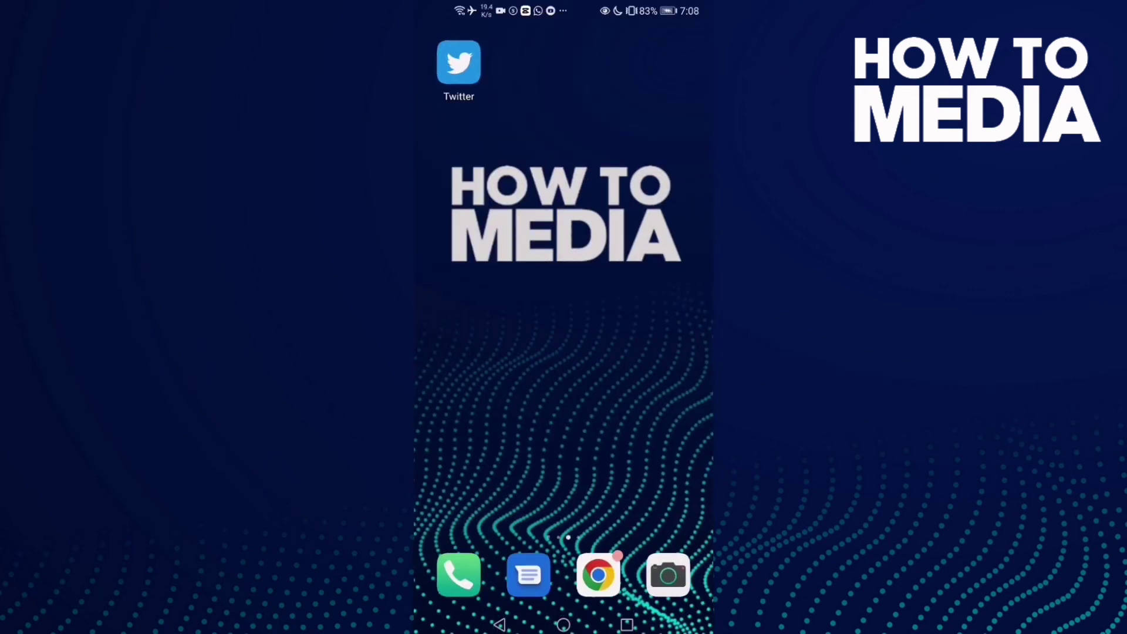
{"action": "scroll", "scroll_direction": "left", "scroll_amount": 3}
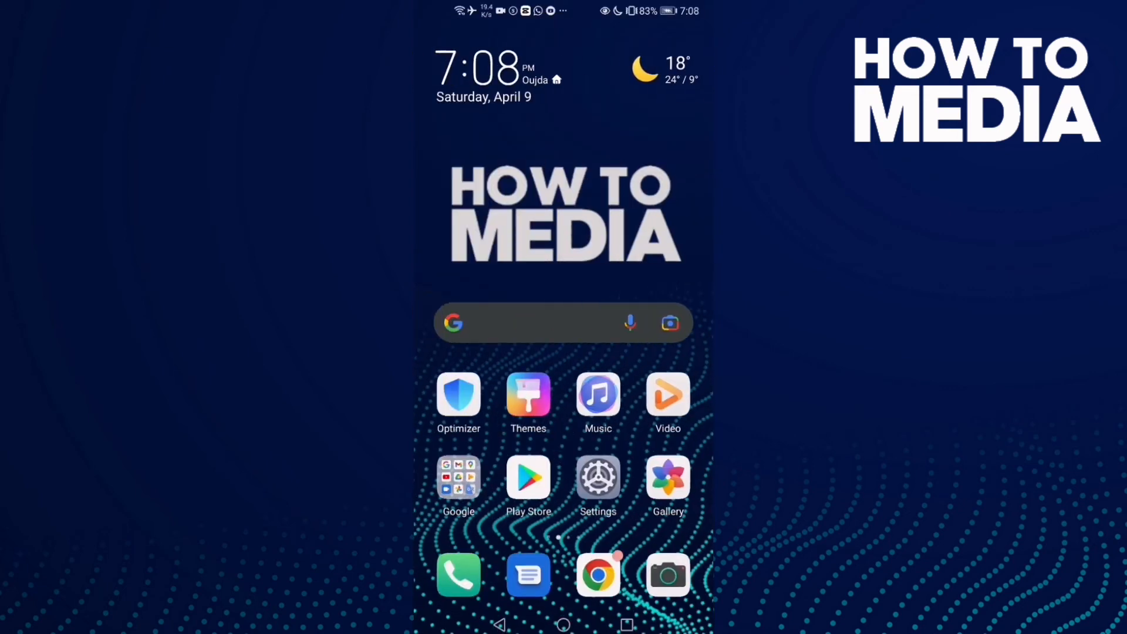